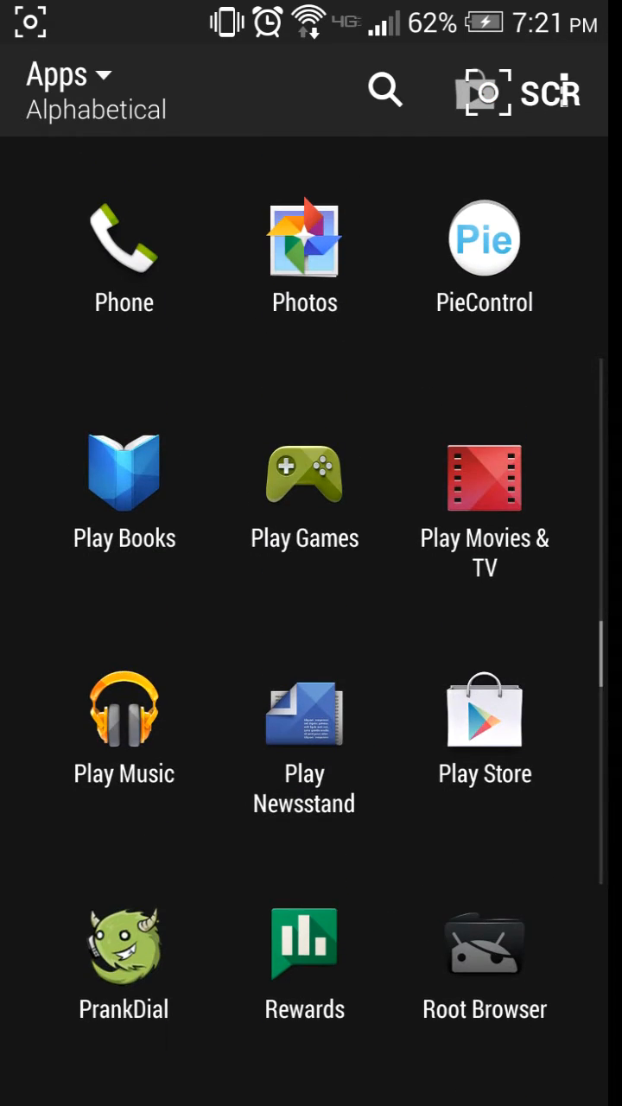
# Scroll the app drawer toward Chrome to reach the NuSenseSIX XDA thread
pyautogui.scroll(-3)
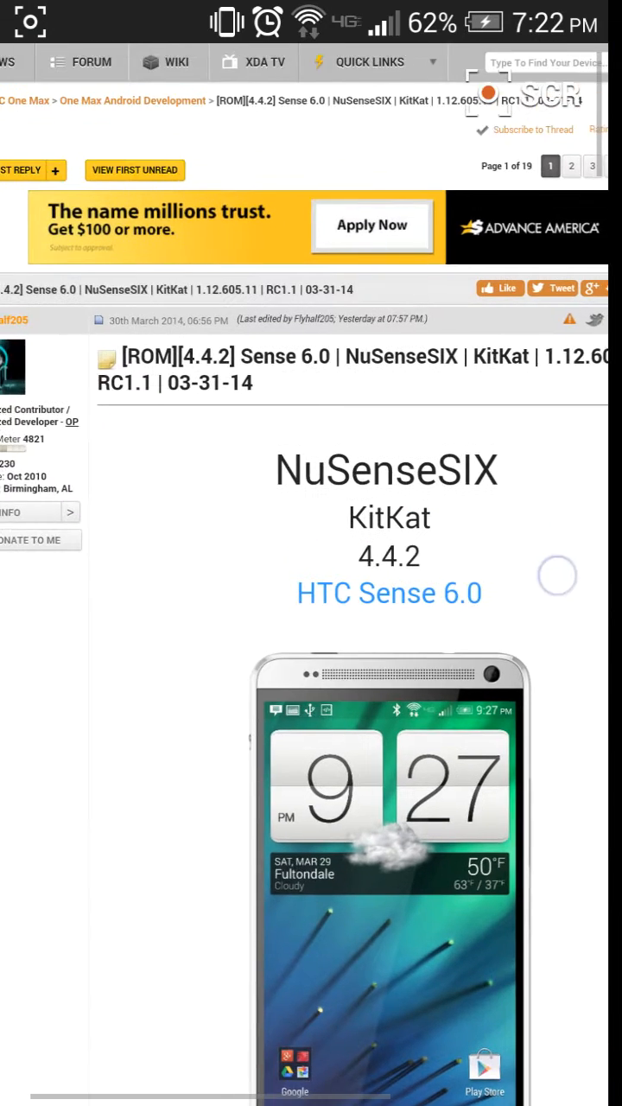
# Scroll the opening post past the KitKat logo and About The Rom text to the features list
pyautogui.scroll(-3)
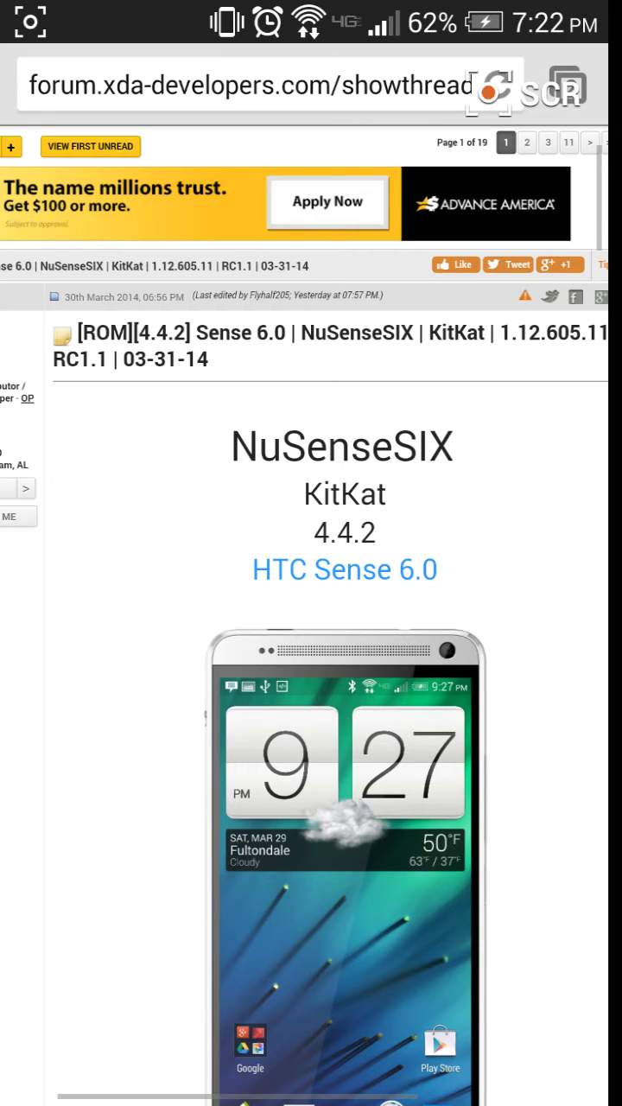
pyautogui.scroll(-3)
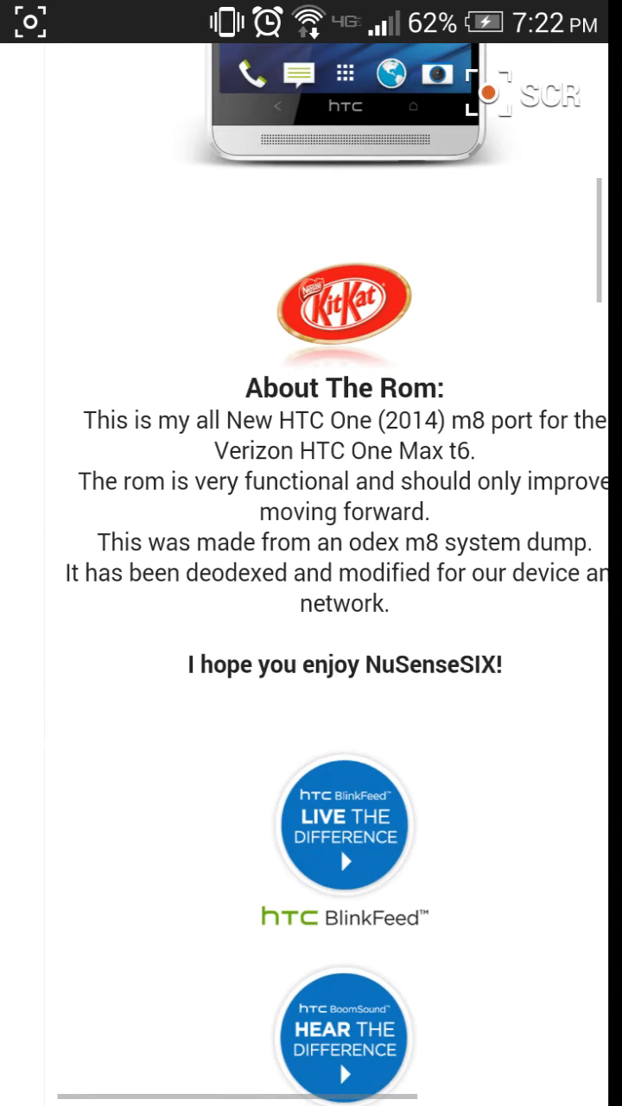
pyautogui.scroll(-3)
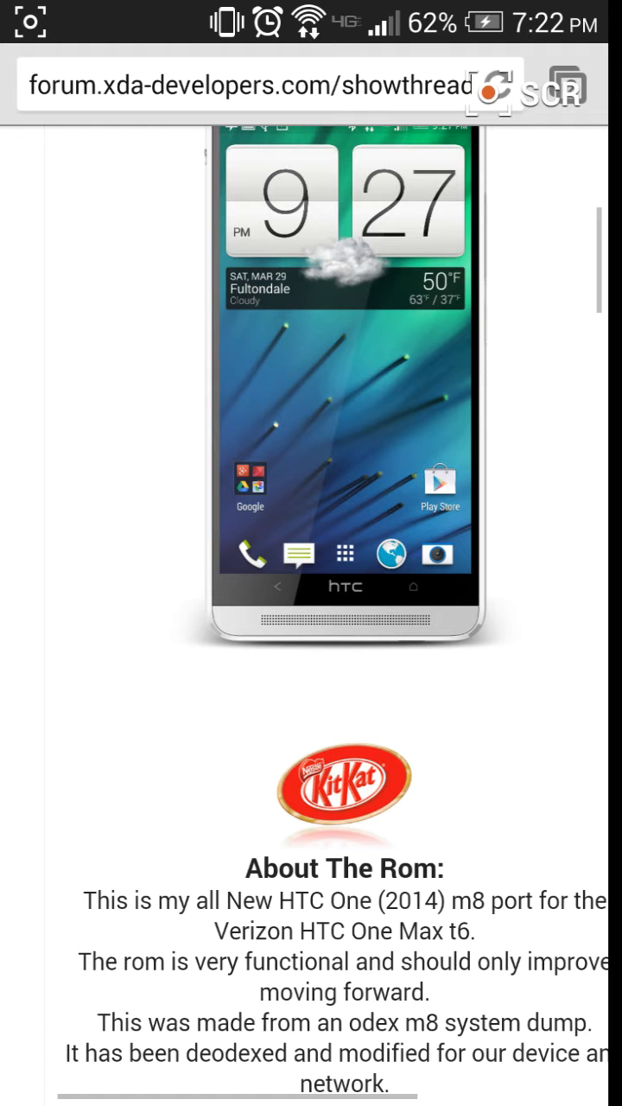
pyautogui.scroll(-3)
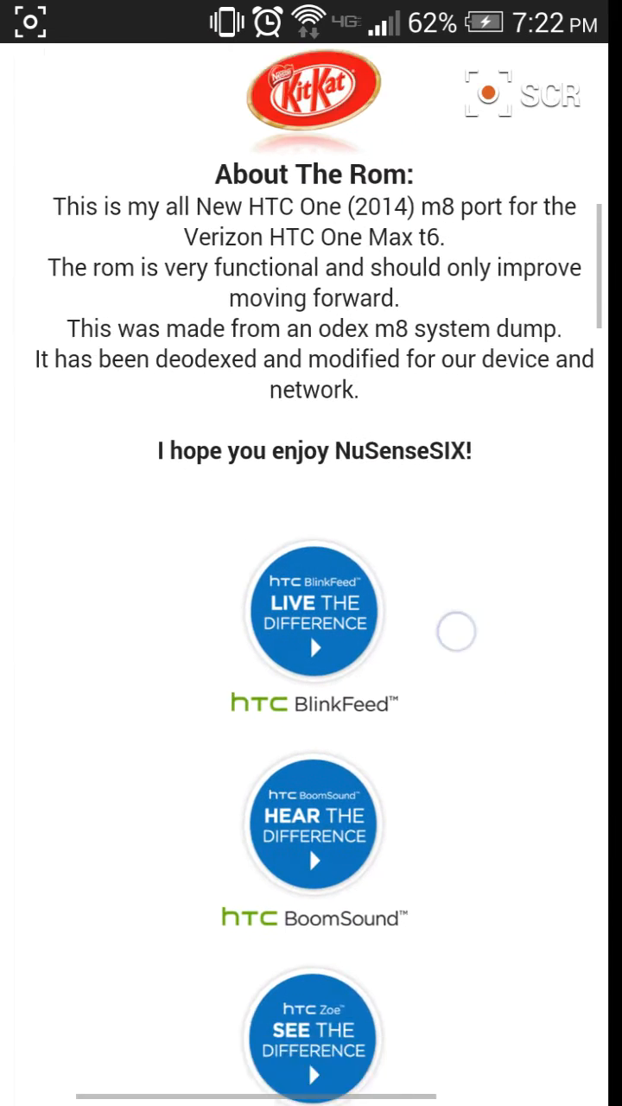
pyautogui.scroll(-3)
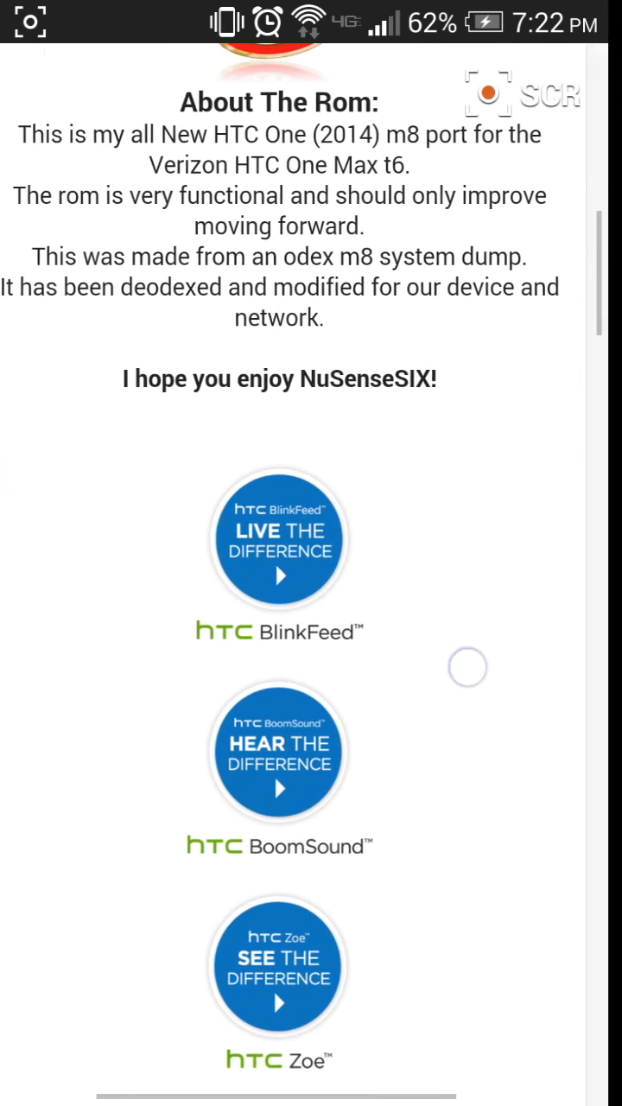
pyautogui.scroll(-3)
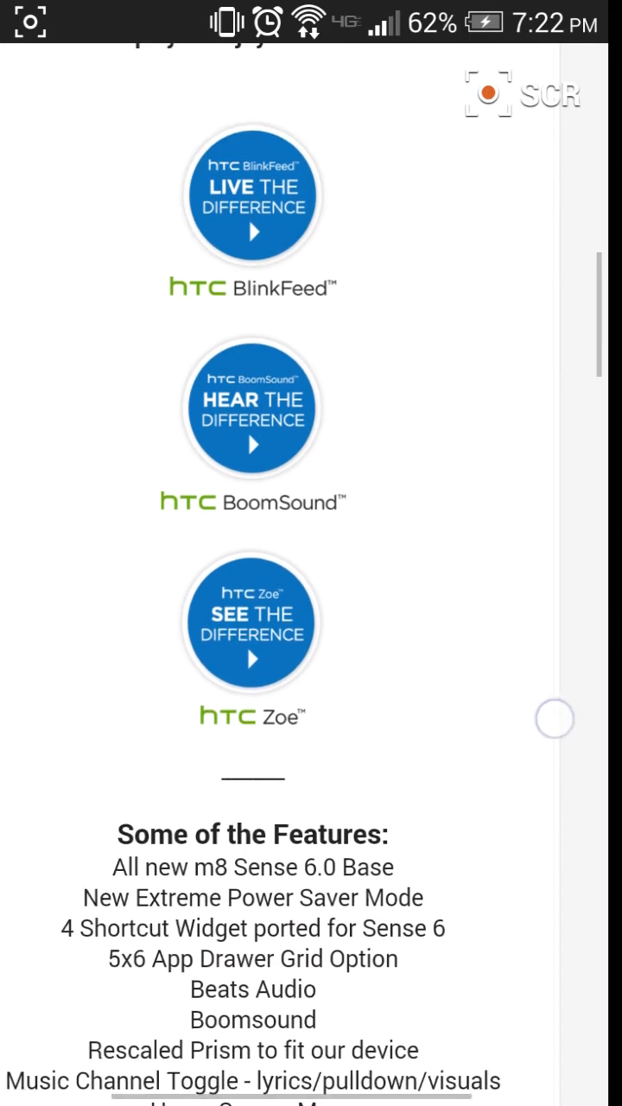
pyautogui.scroll(-3)
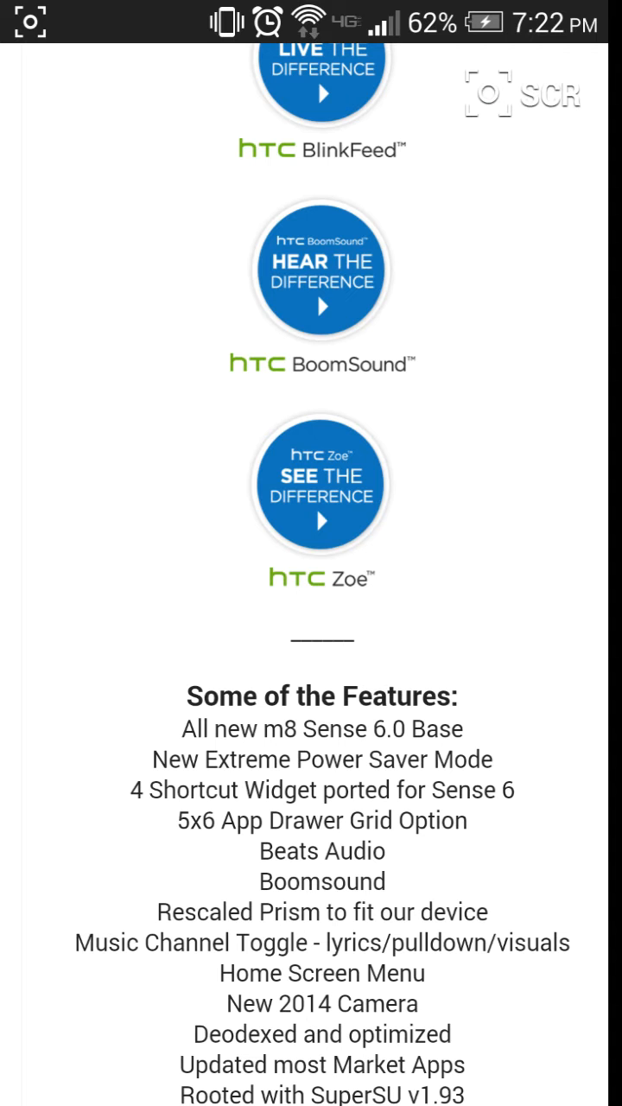
# Scroll the features list down to Xposed Framework and Viper4Android
pyautogui.scroll(-3)
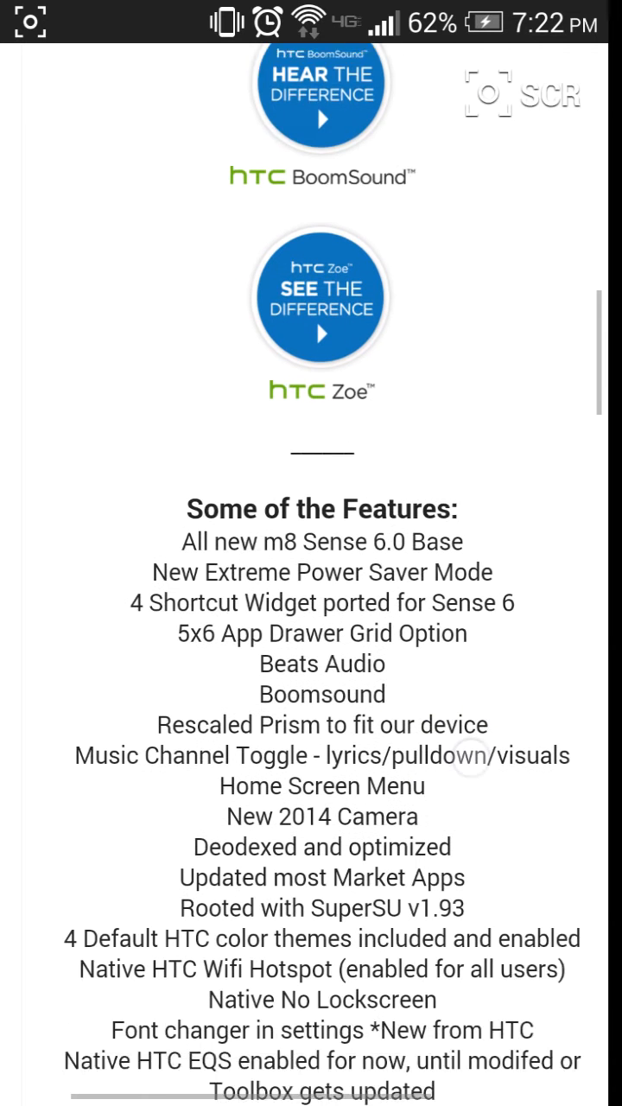
pyautogui.scroll(-3)
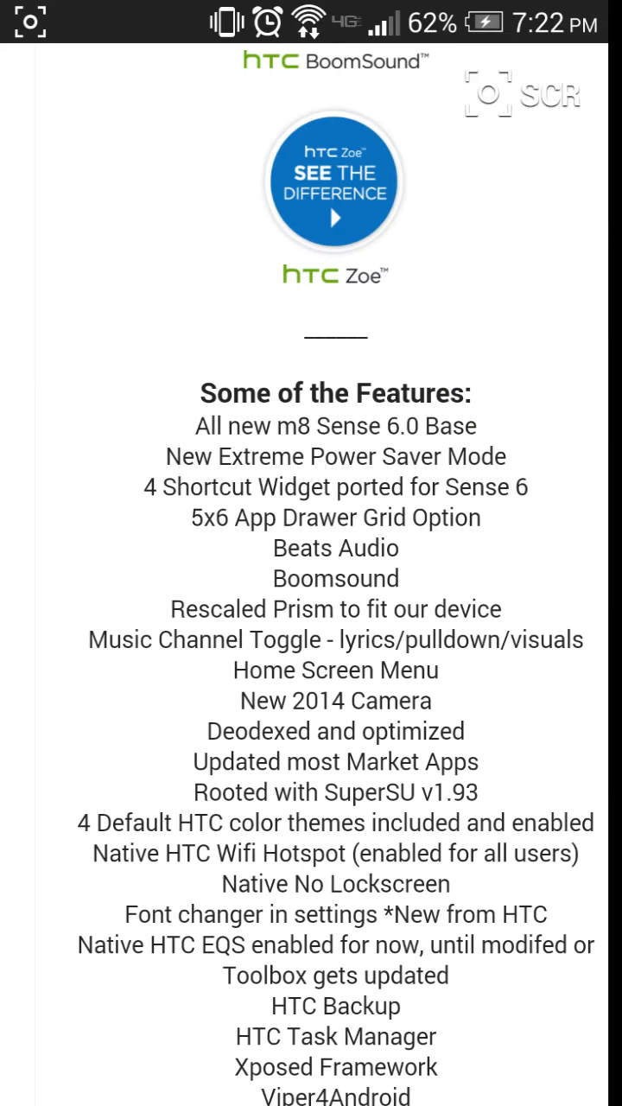
pyautogui.scroll(-3)
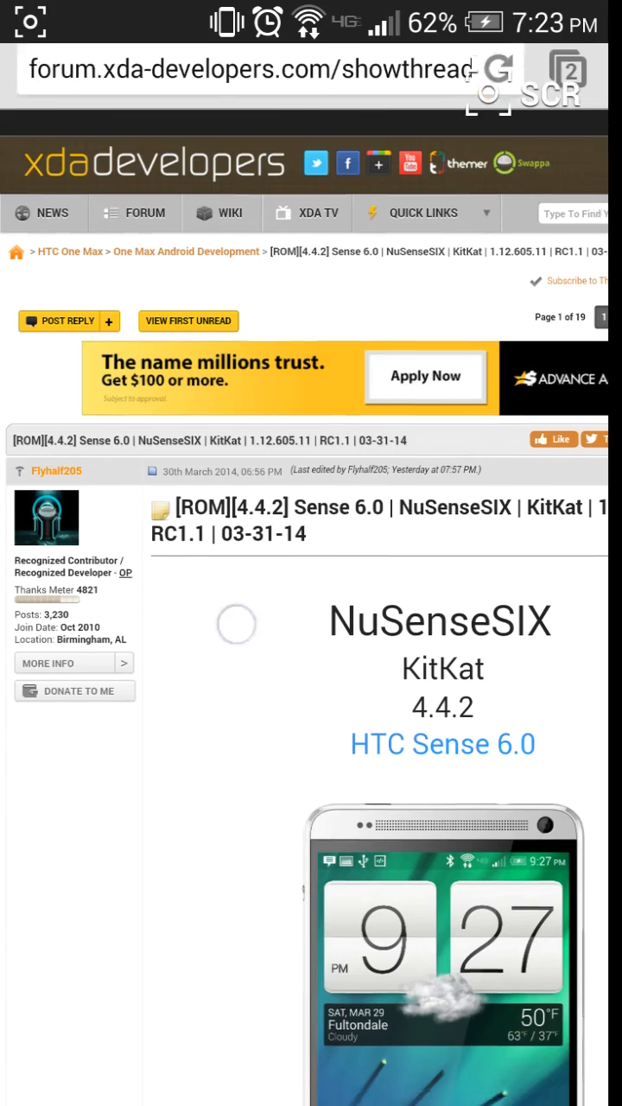
# Scroll down to the Reserved post listing the current NuSenseSIX mods
pyautogui.scroll(-3)
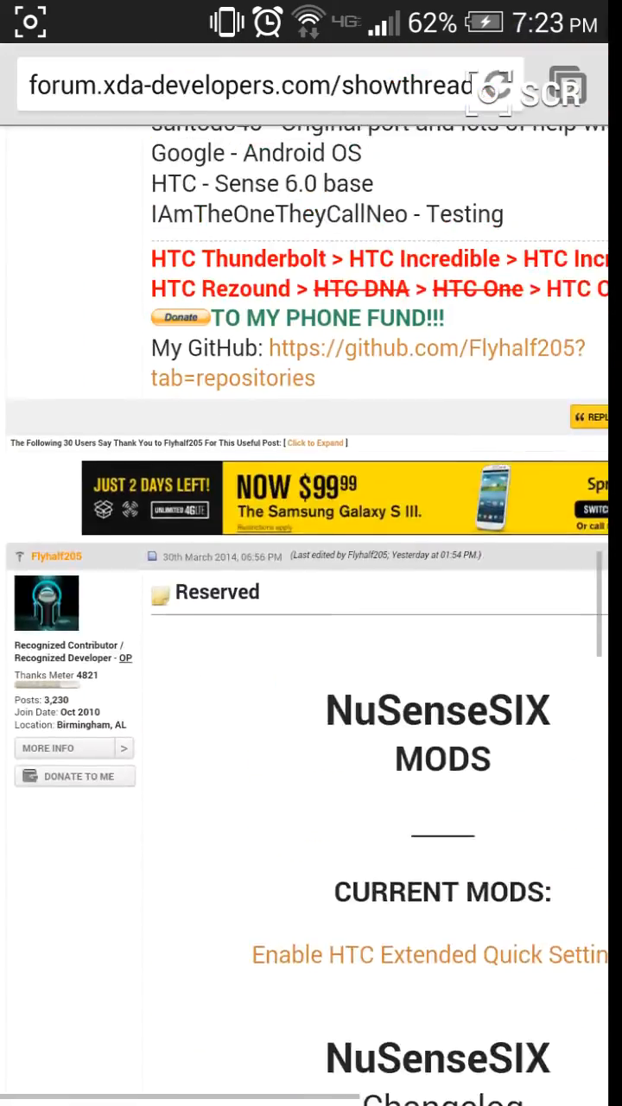
pyautogui.scroll(-3)
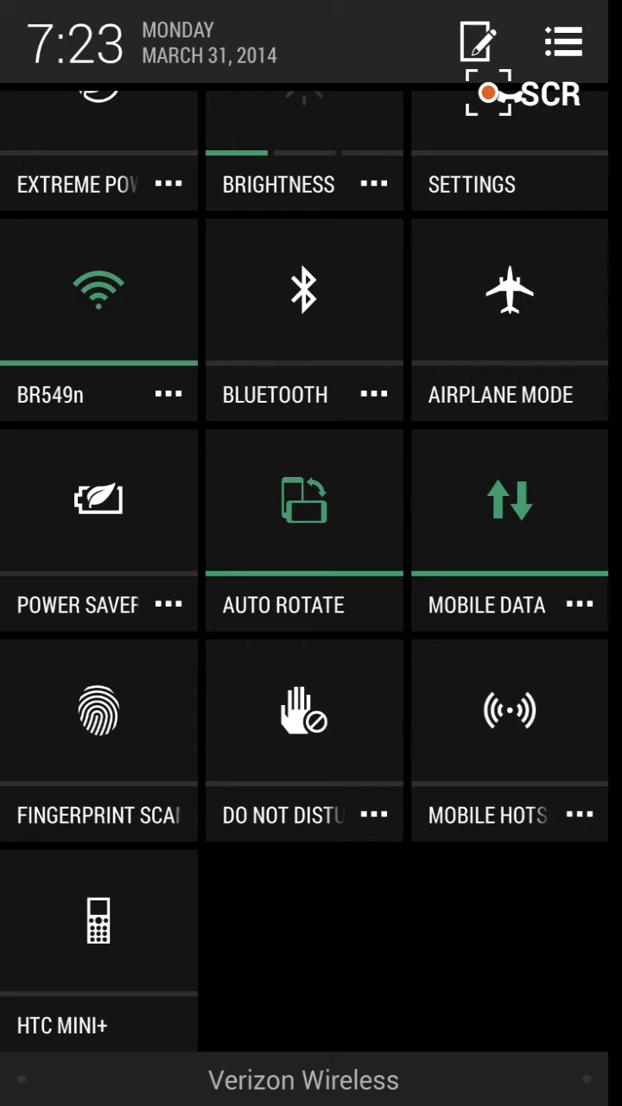
# Close quick settings, return to the home screen and open the app drawer
pyautogui.click(294, 1010)
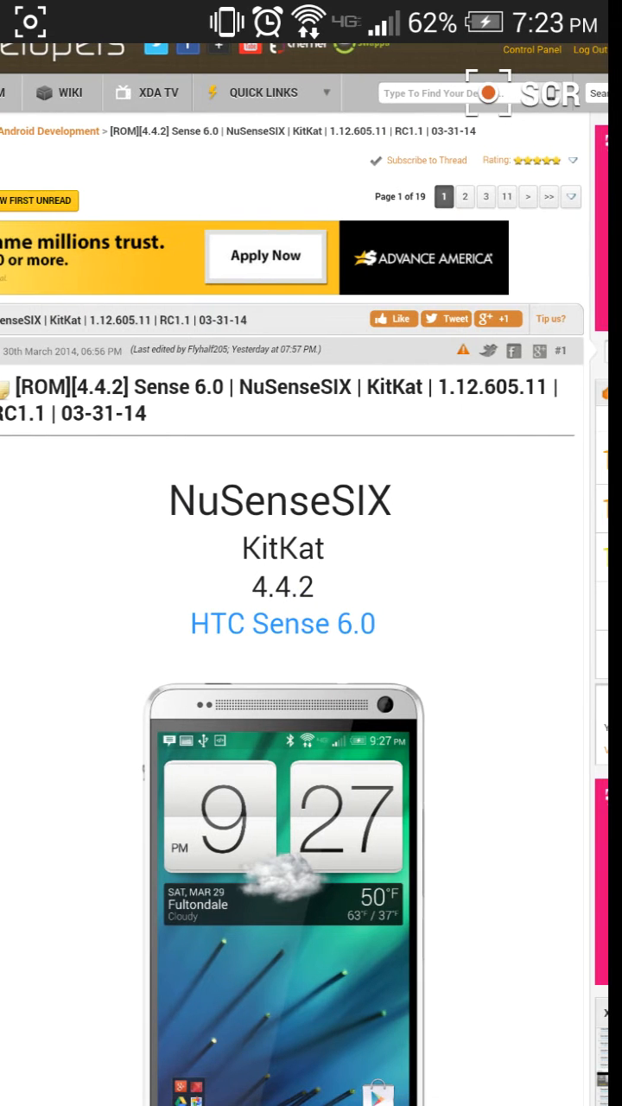
pyautogui.press('HOME')
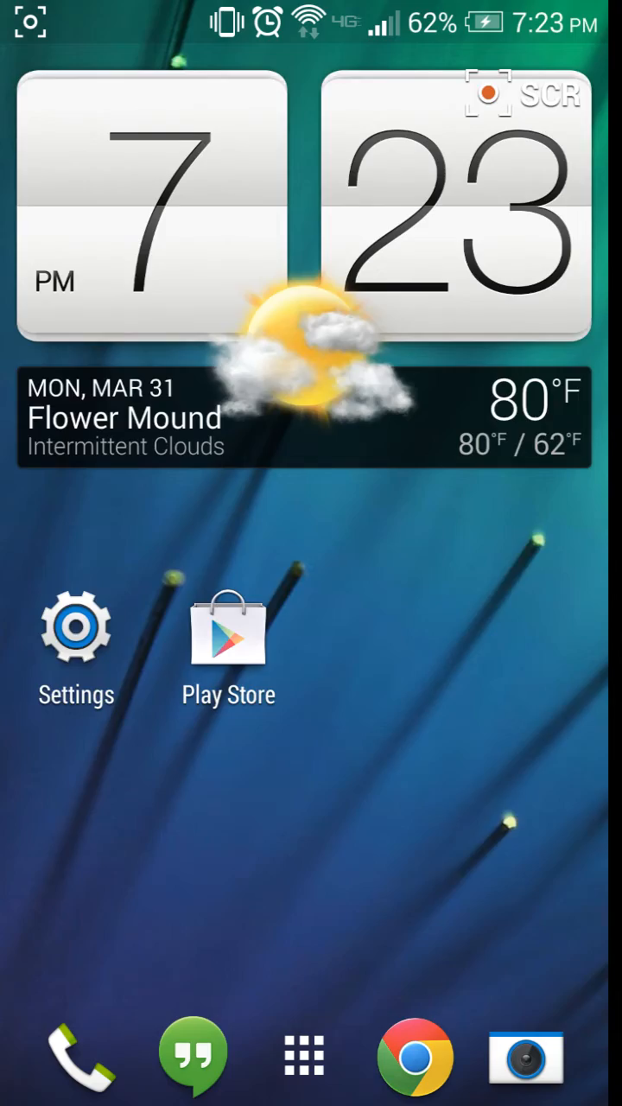
pyautogui.hscroll(-3)
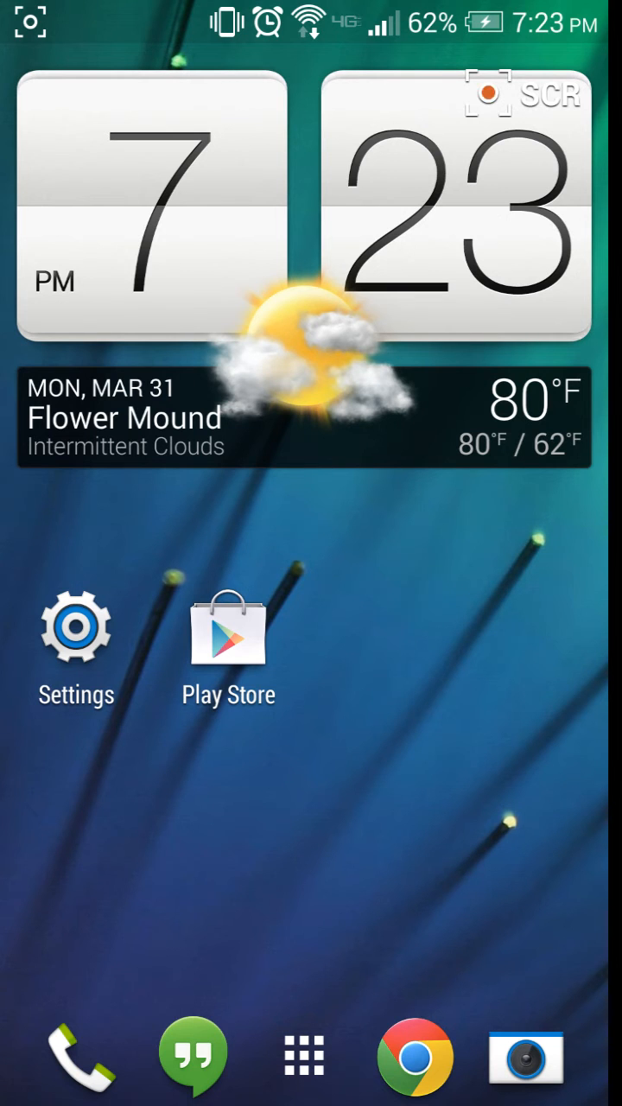
pyautogui.click(304, 1054)
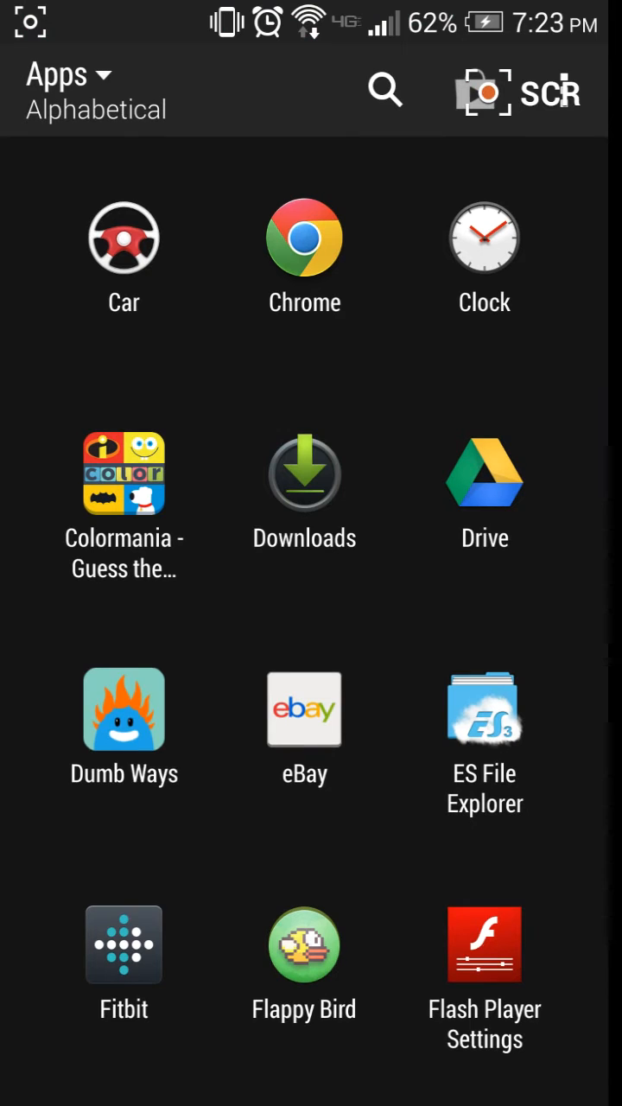
# Scroll the app drawer to Settings and launch it
pyautogui.scroll(-3)
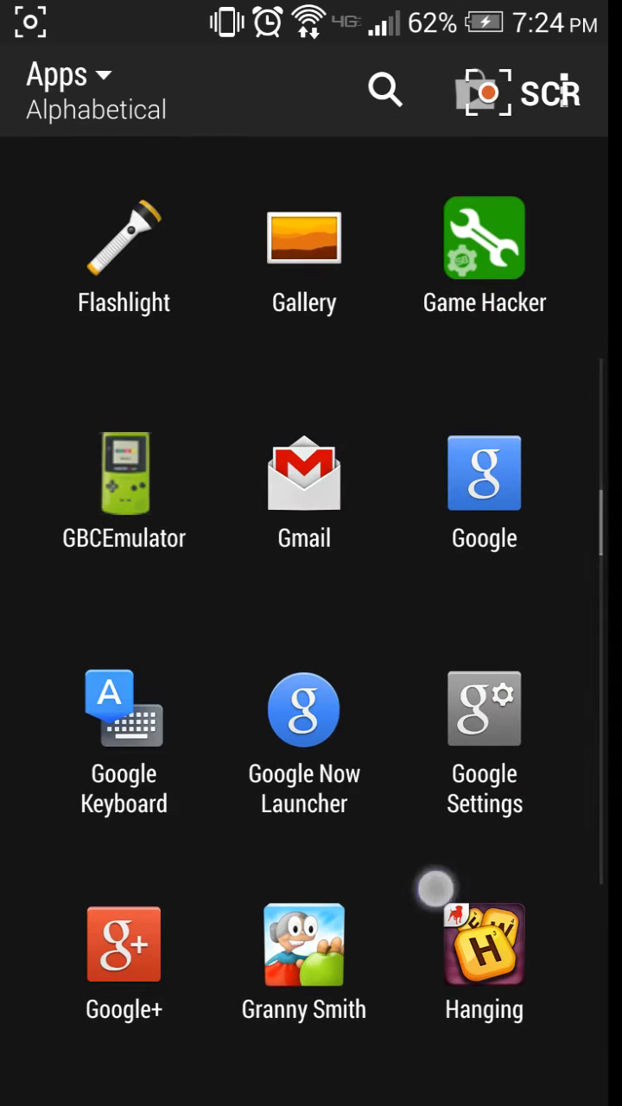
pyautogui.scroll(-3)
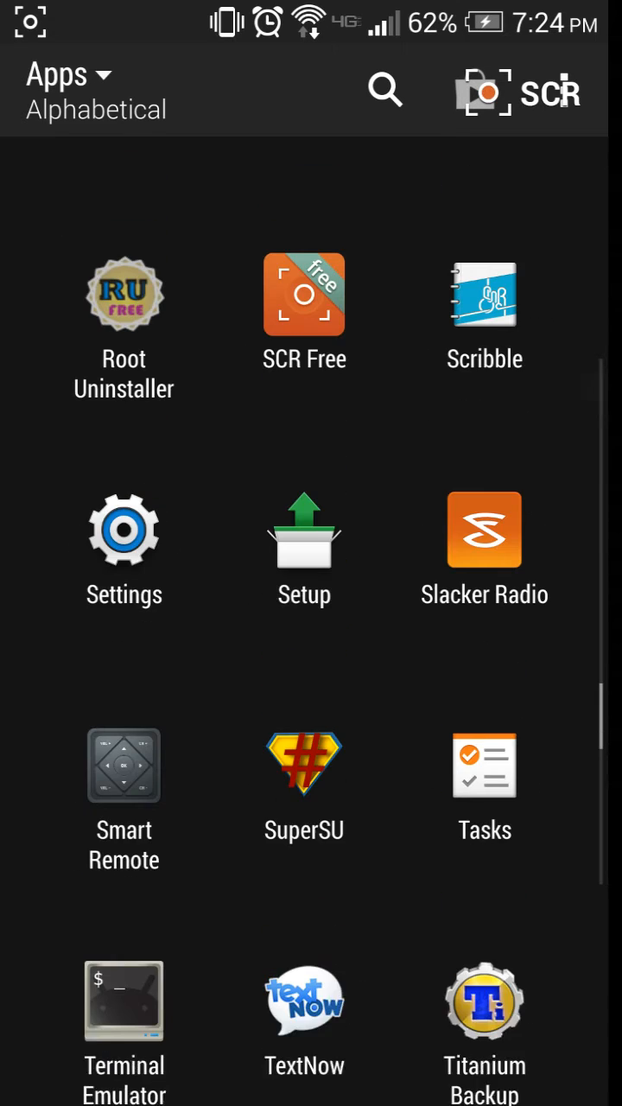
pyautogui.click(124, 529)
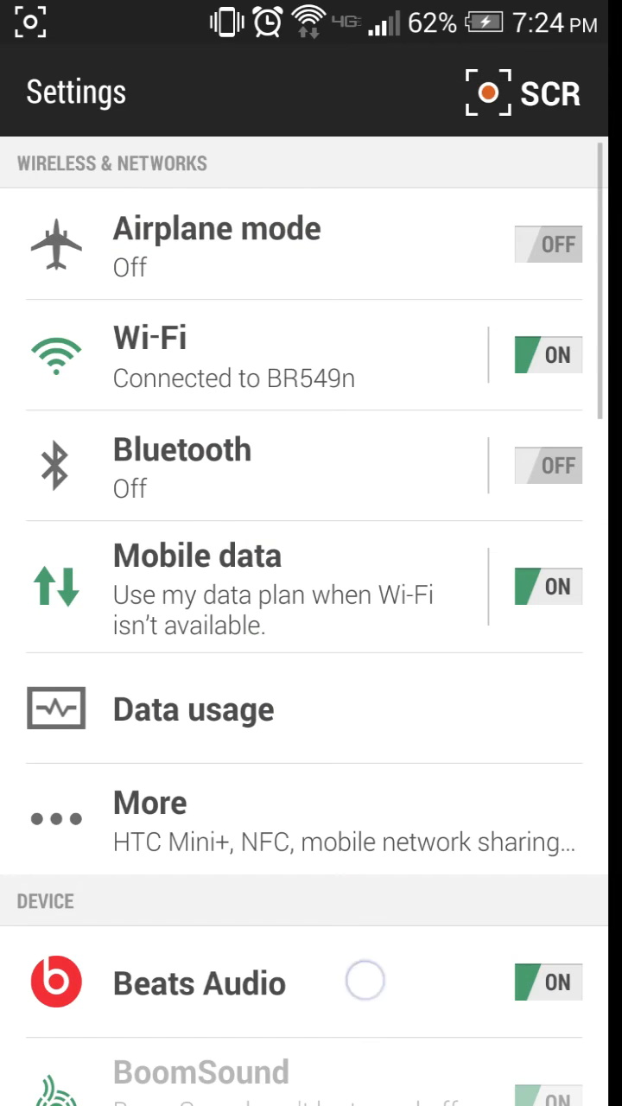
# Scroll to the bottom of Settings and open the About page
pyautogui.scroll(-3)
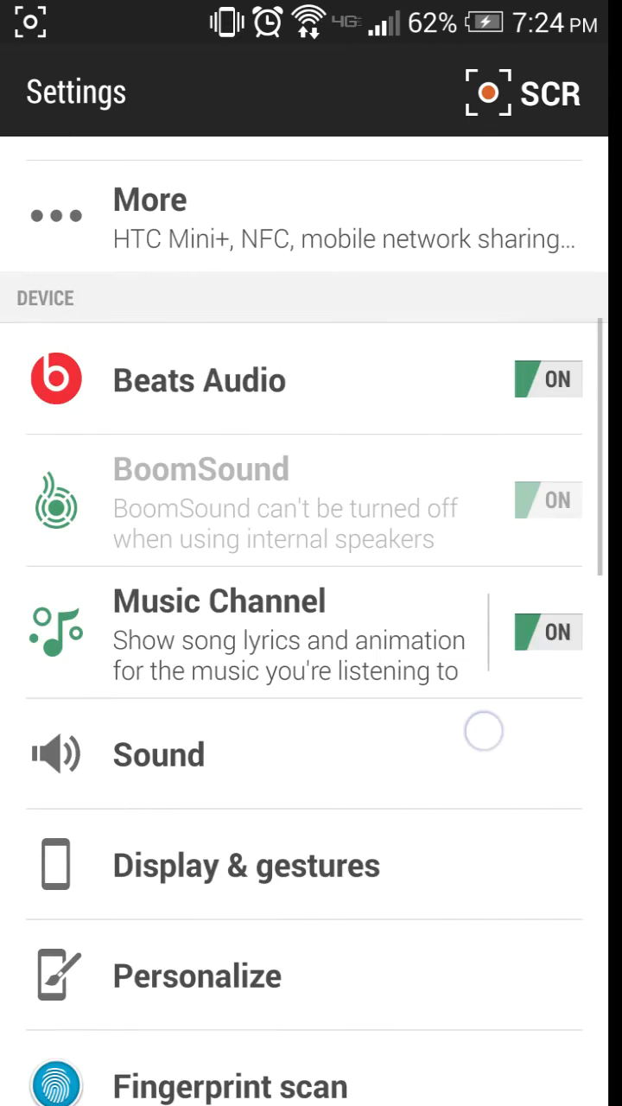
pyautogui.scroll(-3)
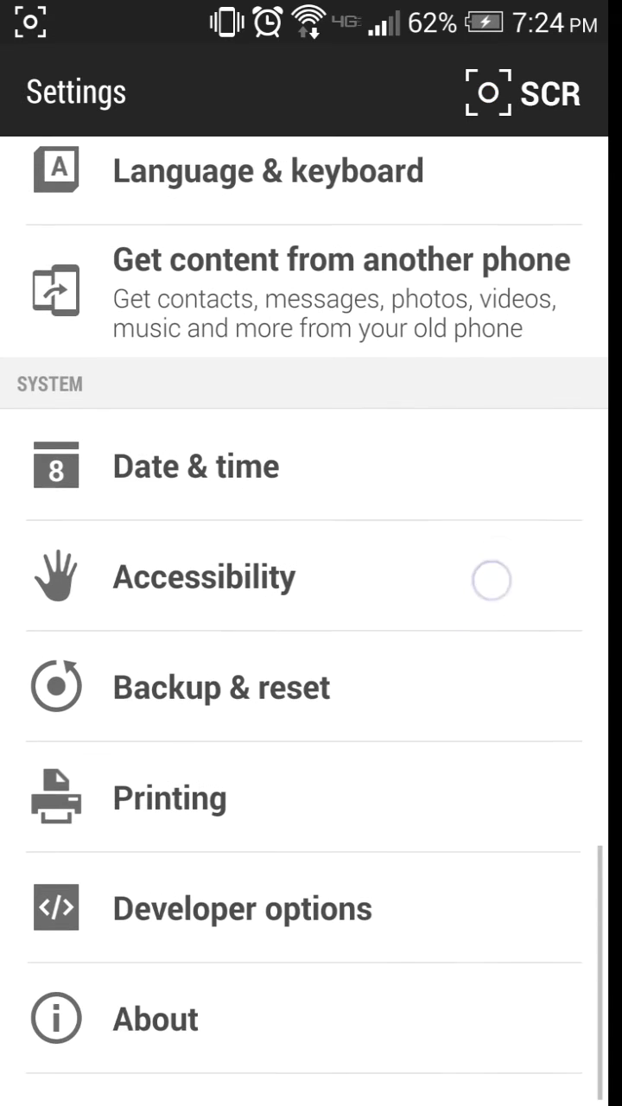
pyautogui.click(154, 1019)
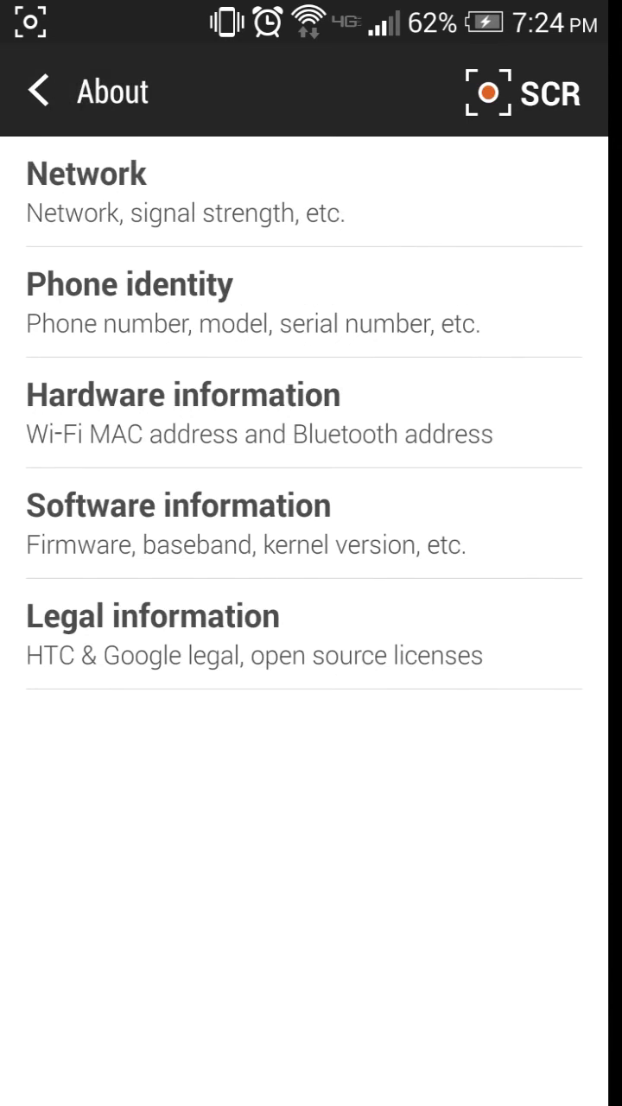
# View an About entry, then back out to the app drawer list
pyautogui.click(173, 505)
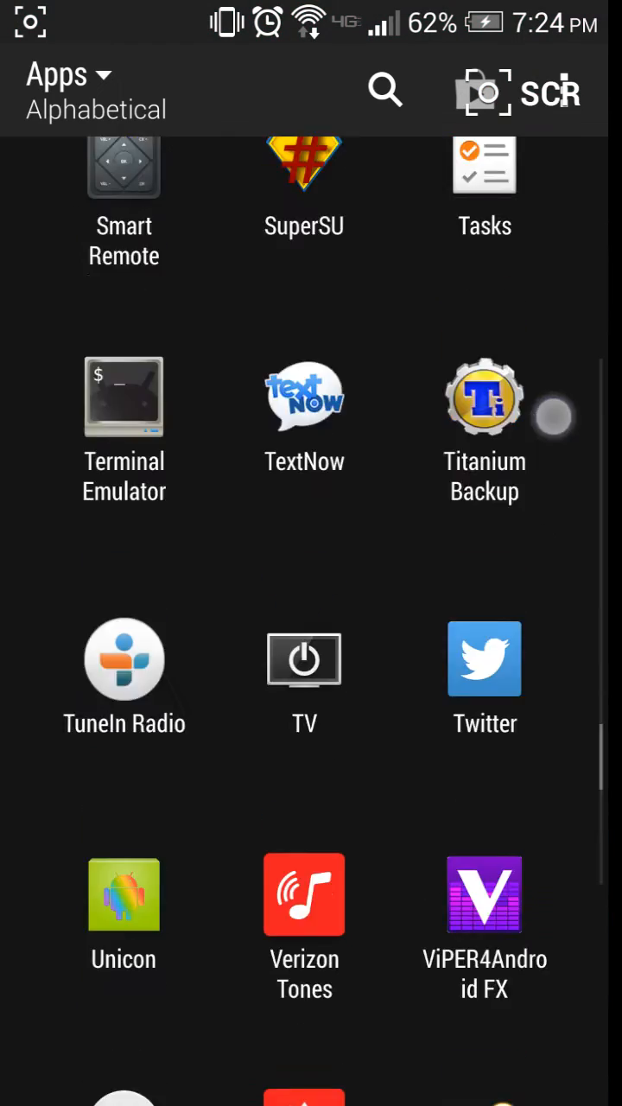
pyautogui.scroll(-3)
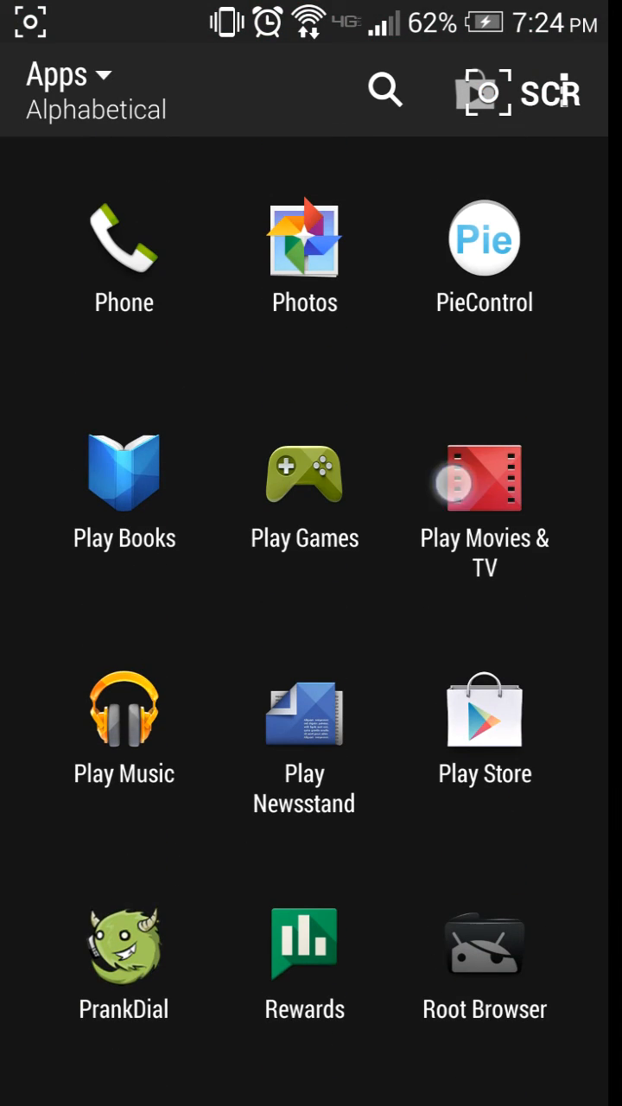